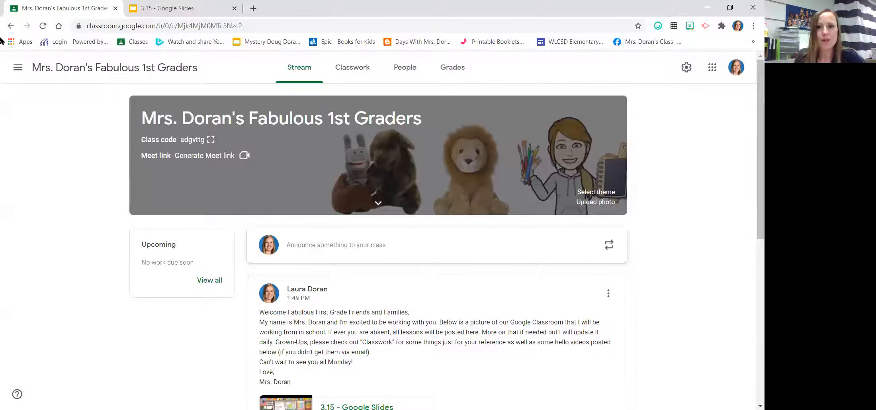
pyautogui.moveTo(715, 61)
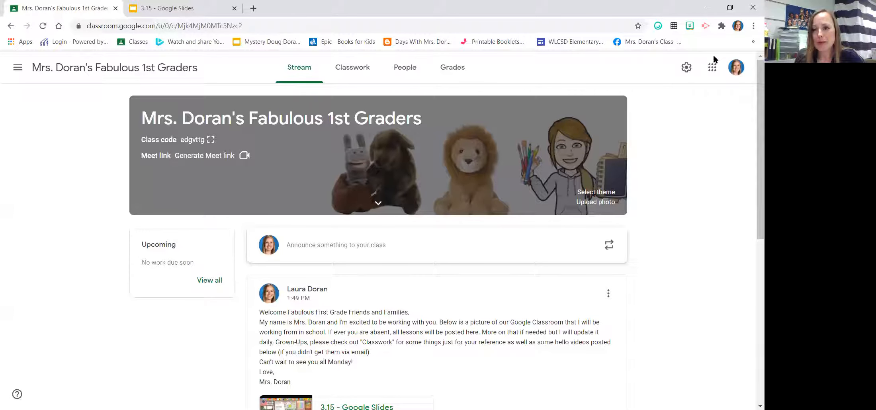
# Go to the Classroom home page listing all classes via the Google apps launcher
pyautogui.click(712, 67)
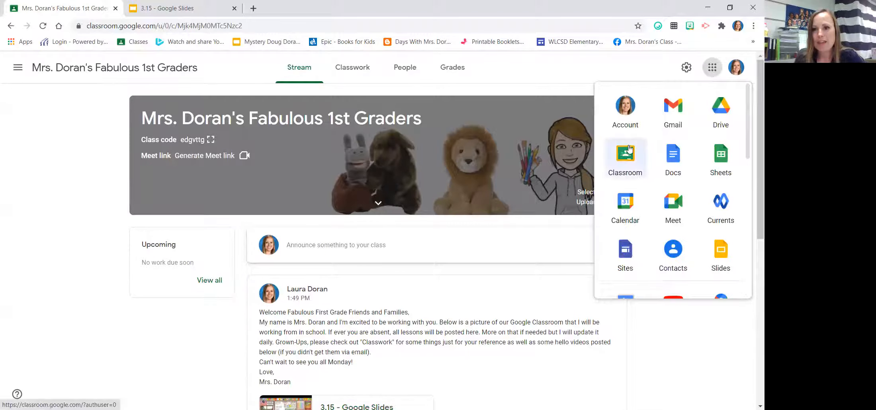
pyautogui.click(625, 156)
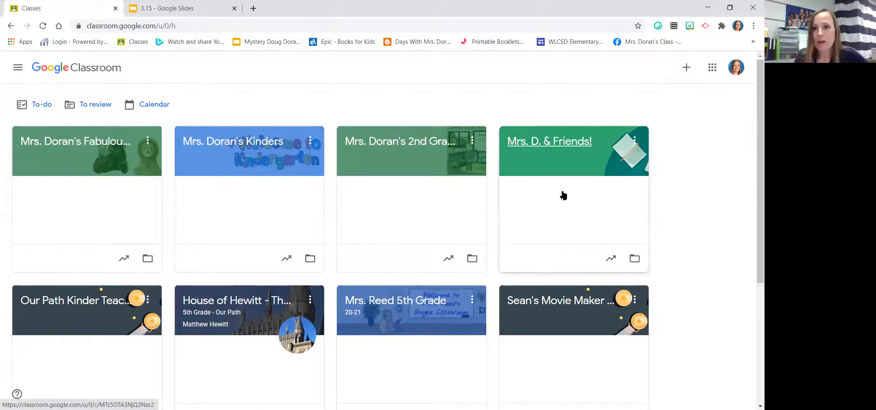
pyautogui.moveTo(257, 237)
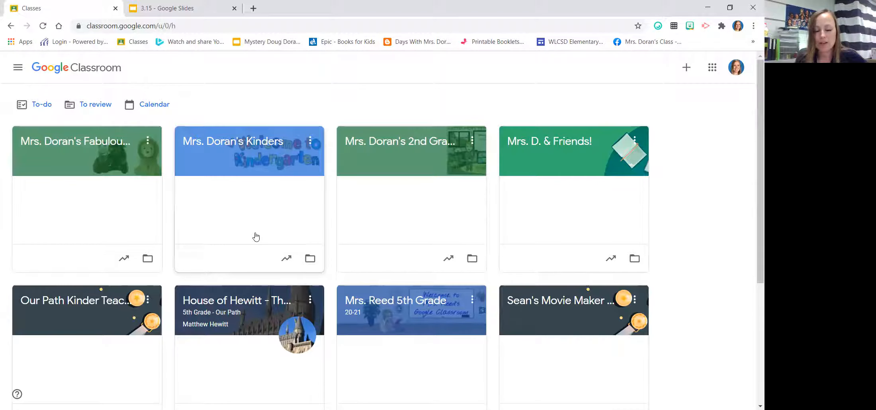
pyautogui.moveTo(123, 164)
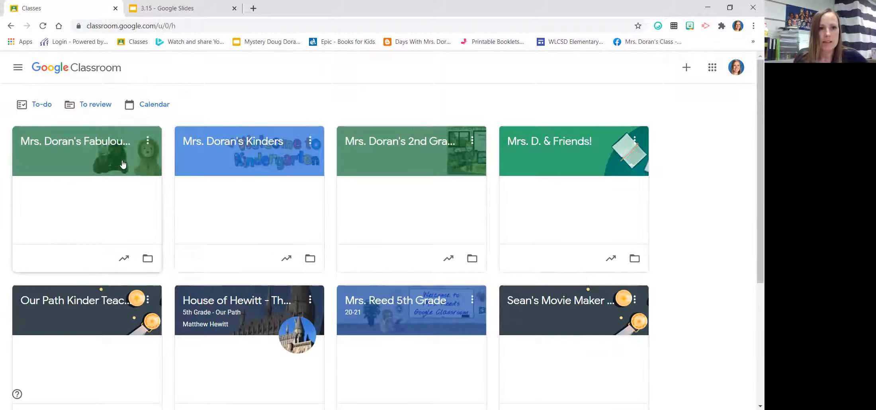
pyautogui.moveTo(76, 141)
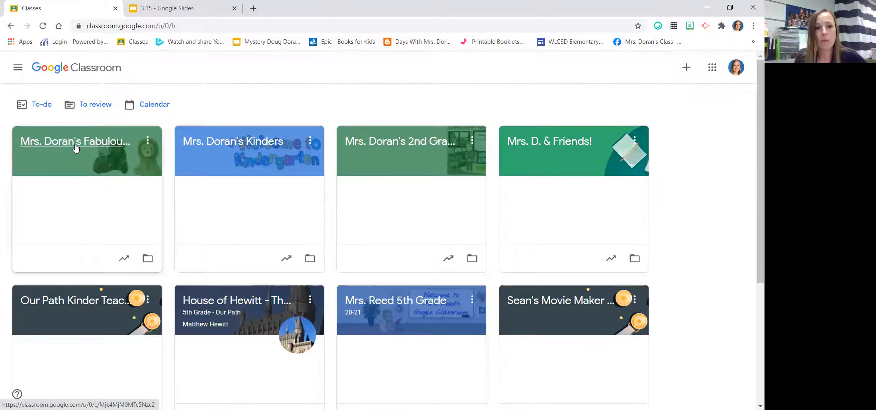
# Enter the Fabulous 1st Graders class and open the welcome post's 3.15 virtual classroom slides
pyautogui.click(74, 141)
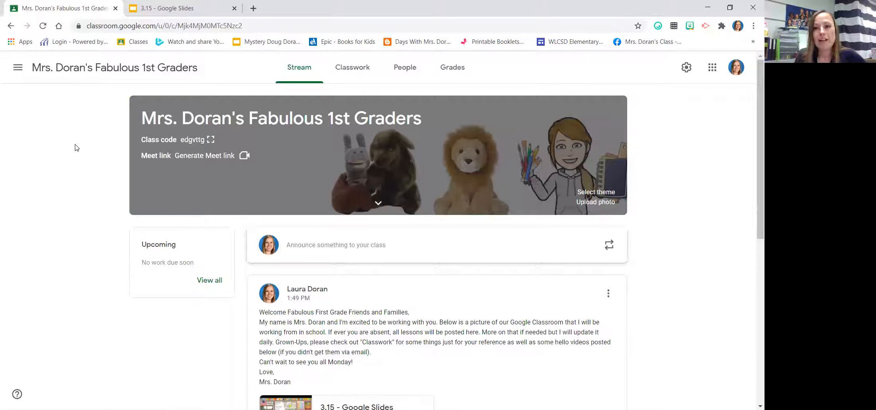
pyautogui.moveTo(408, 292)
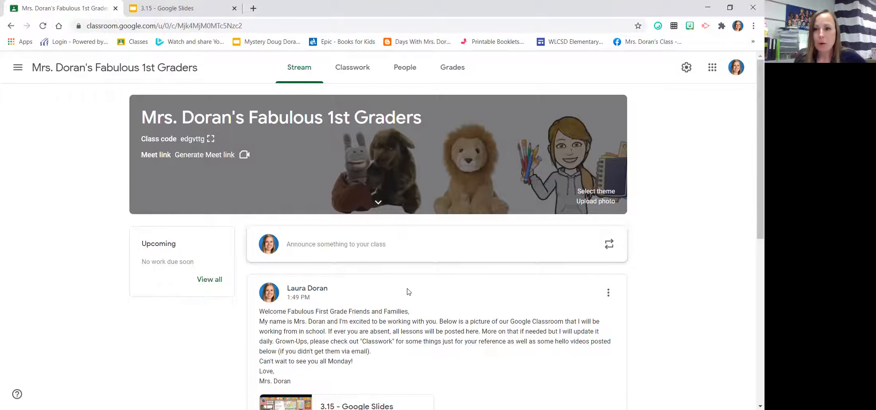
pyautogui.scroll(-3)
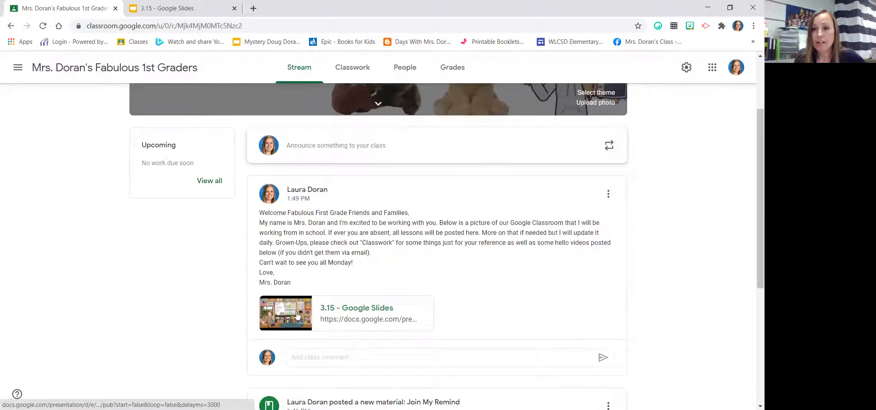
pyautogui.click(285, 313)
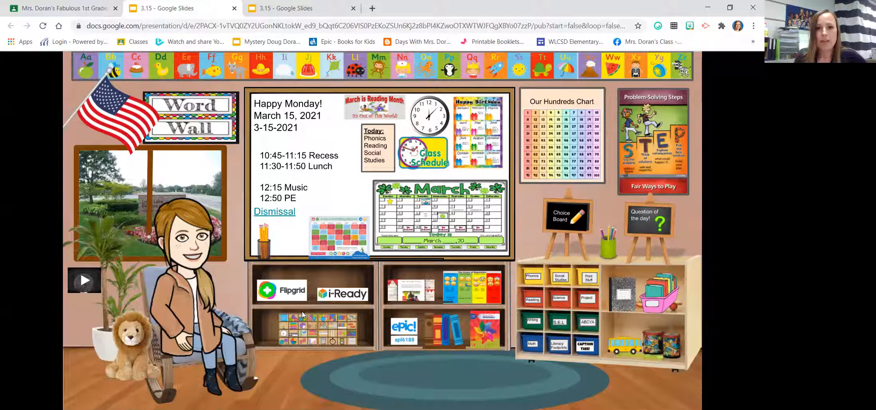
pyautogui.moveTo(374, 108)
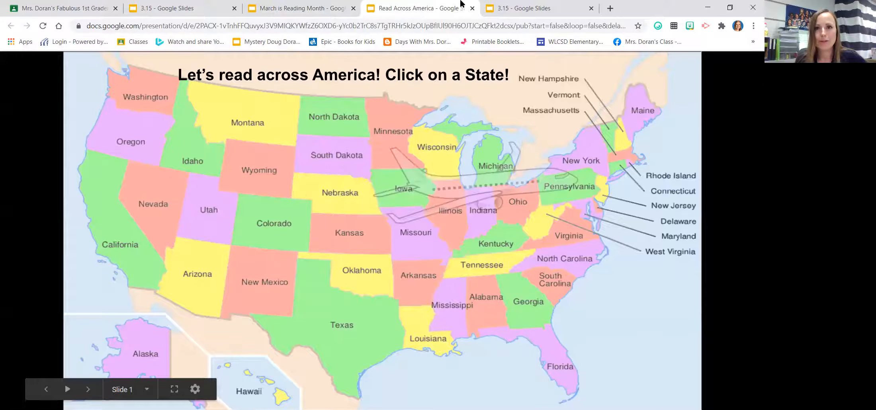
# Close the Read Across America map deck and return to the 3.15 virtual classroom
pyautogui.click(473, 9)
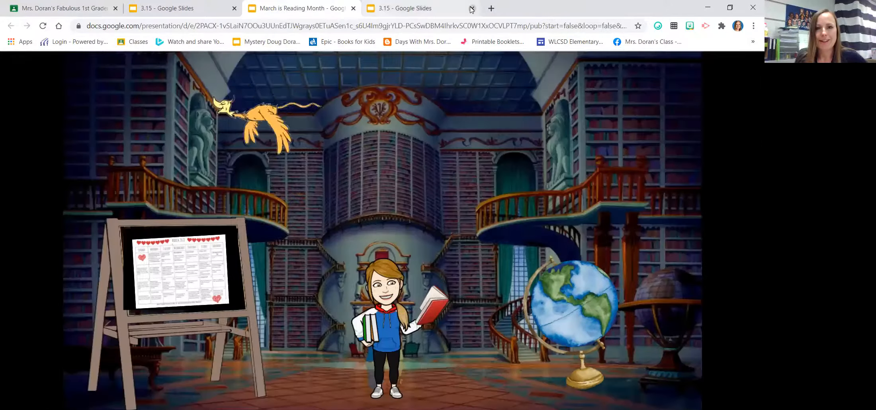
pyautogui.moveTo(62, 8)
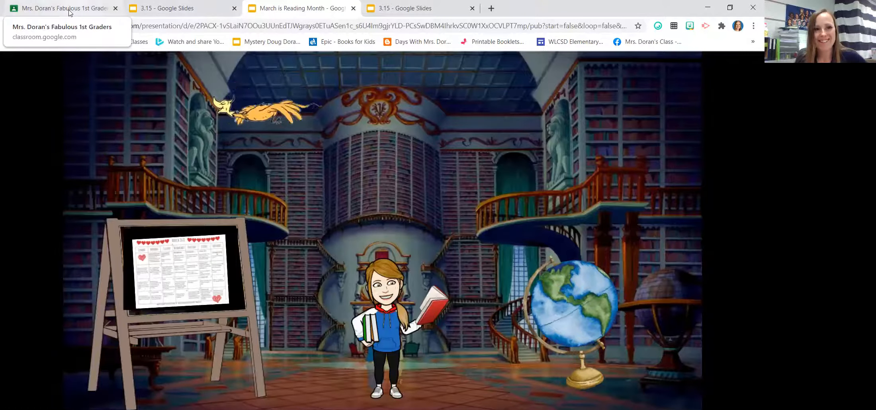
pyautogui.click(61, 8)
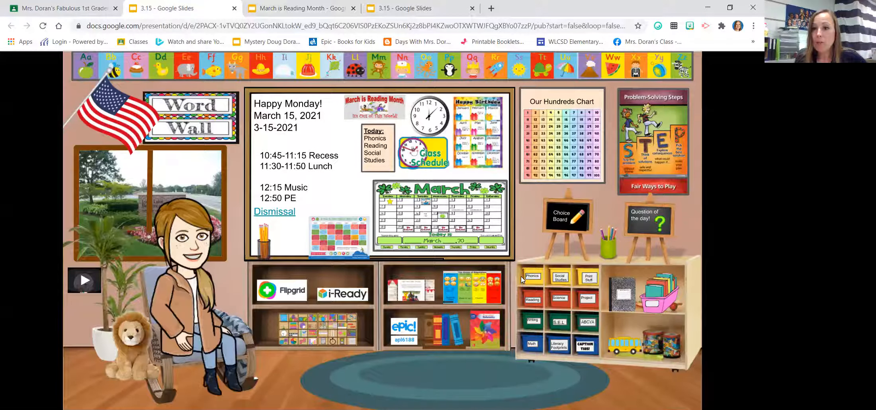
pyautogui.moveTo(532, 279)
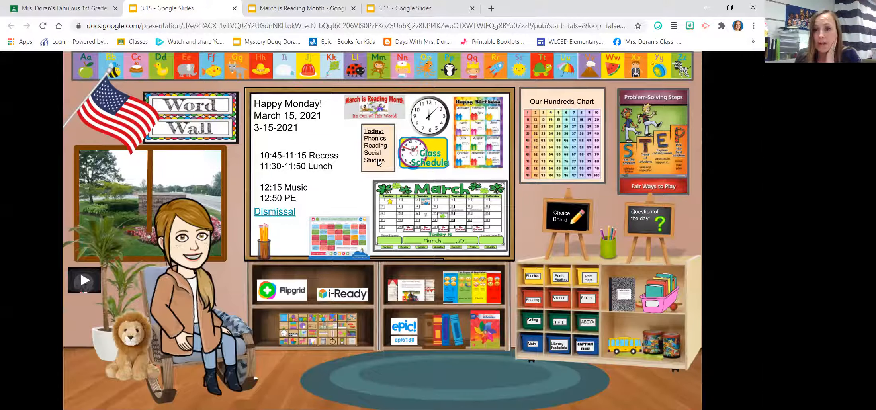
pyautogui.moveTo(532, 289)
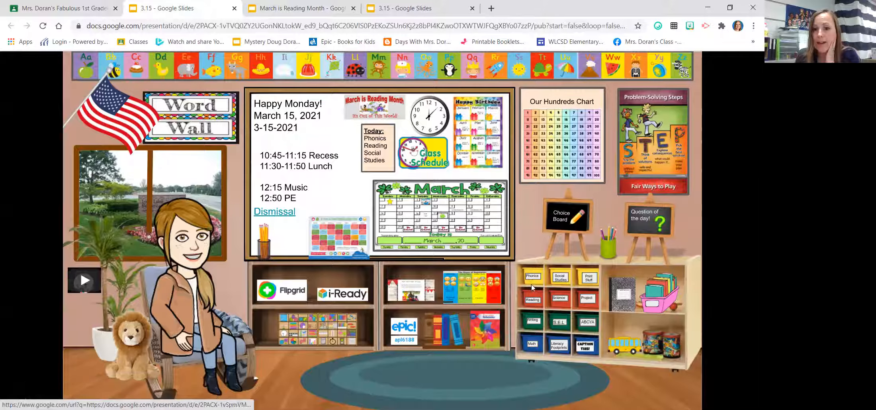
# Open the phonics lessons deck from the classroom shelf, advance a slide, then close it
pyautogui.click(531, 277)
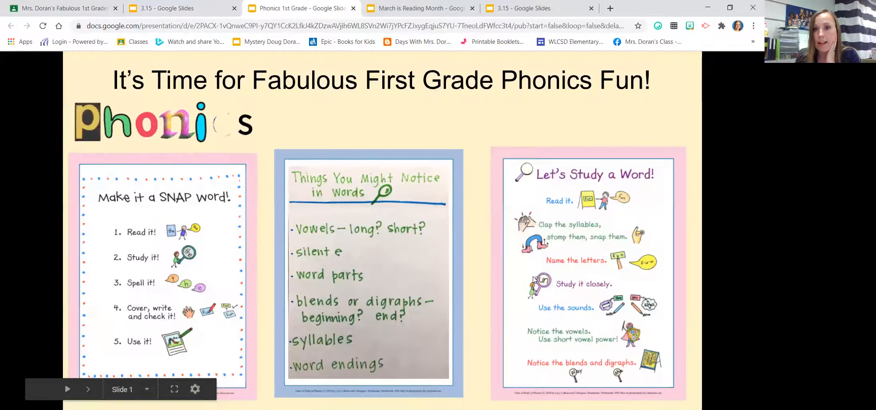
pyautogui.click(88, 390)
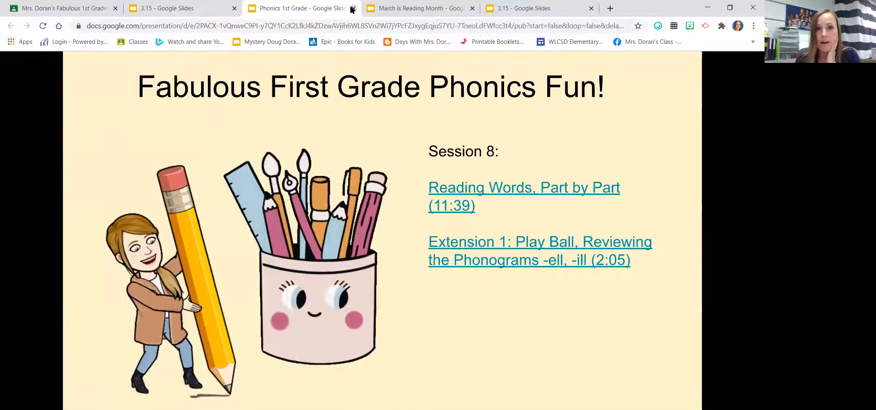
pyautogui.click(162, 8)
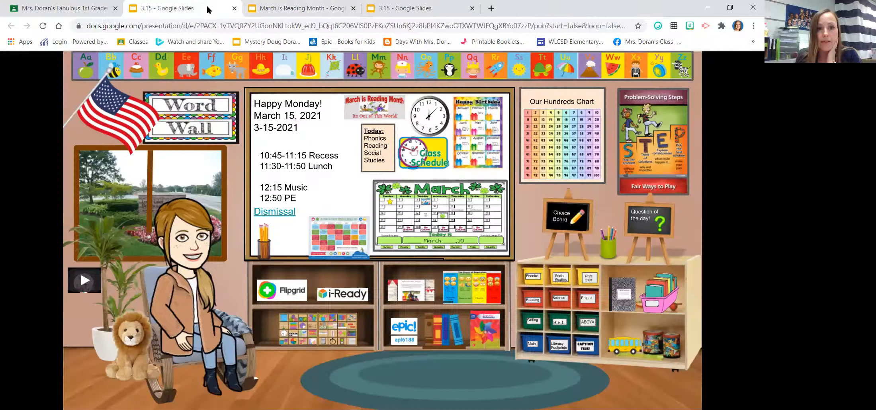
pyautogui.moveTo(174, 9)
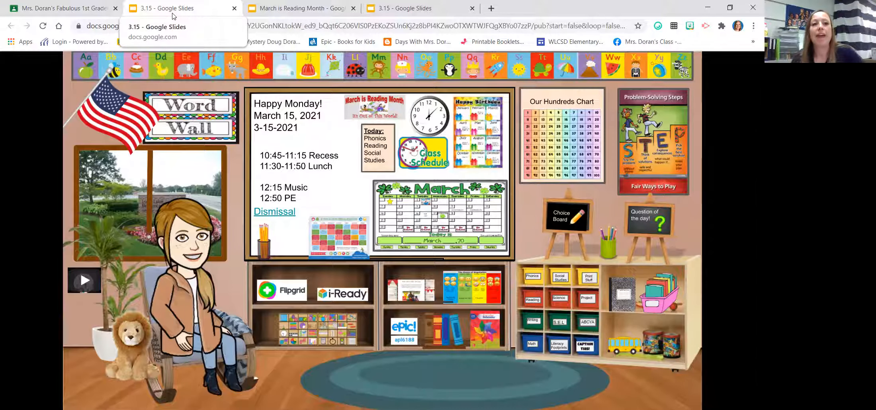
pyautogui.moveTo(63, 8)
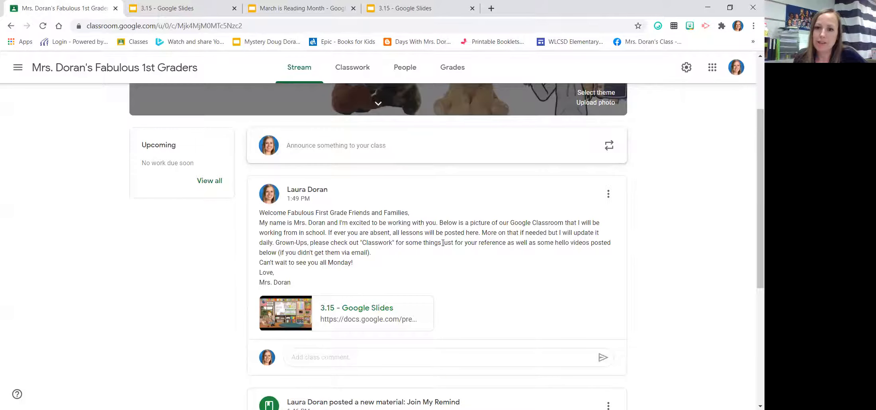
pyautogui.scroll(3)
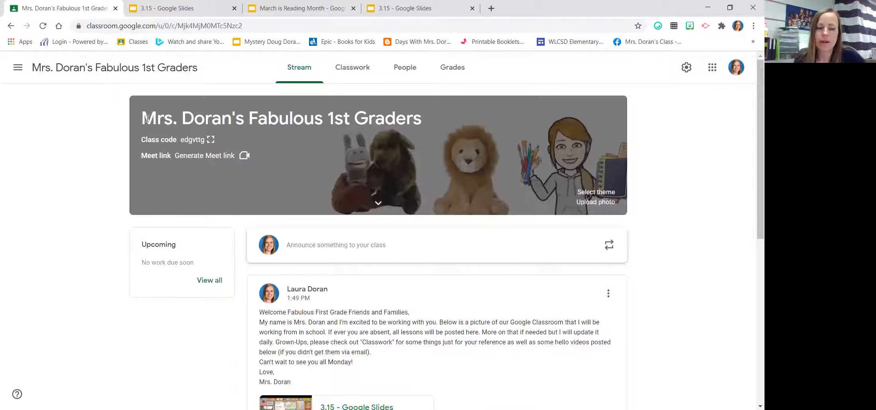
pyautogui.moveTo(254, 100)
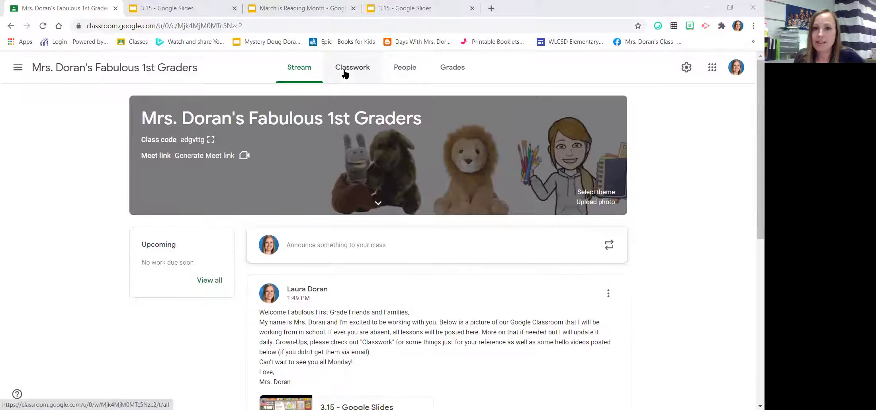
pyautogui.click(357, 67)
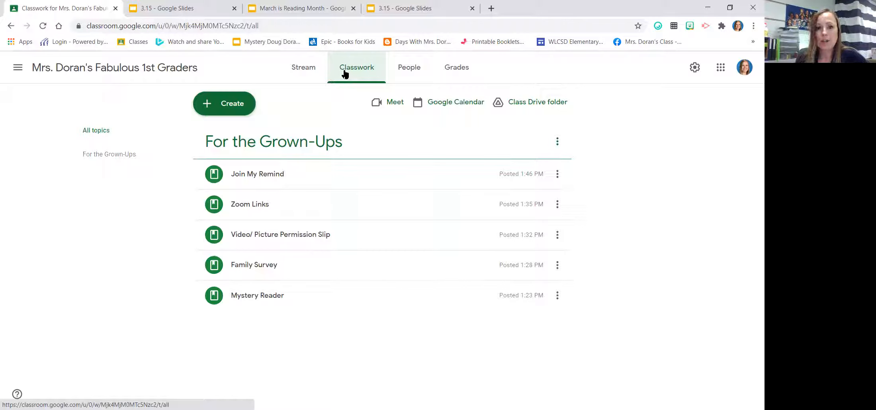
pyautogui.moveTo(257, 302)
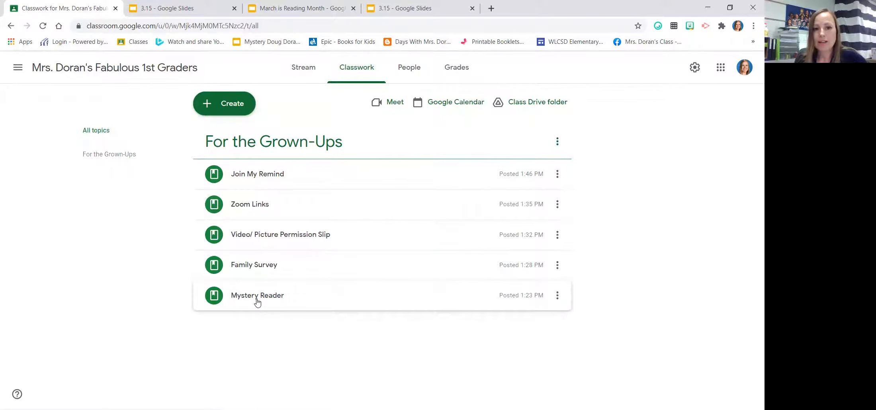
# Expand the Mystery Reader material to show its instructions and Flipgrid link
pyautogui.click(257, 294)
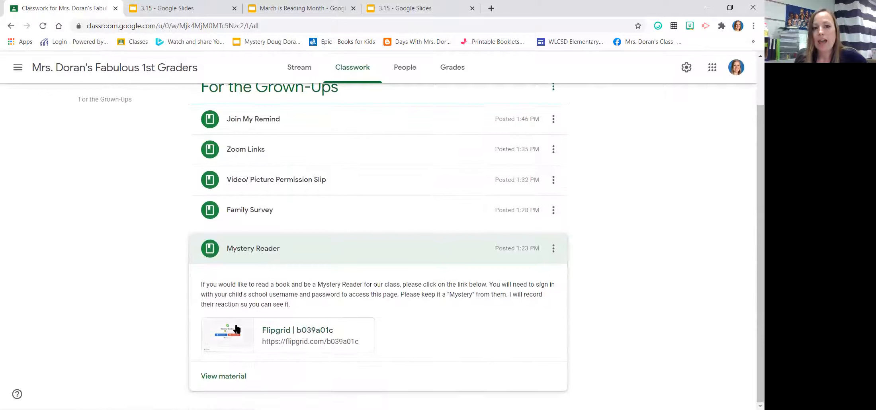
pyautogui.moveTo(233, 344)
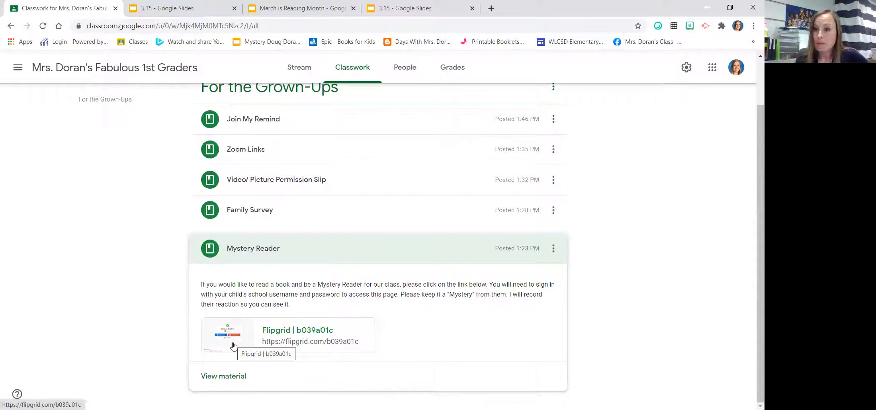
pyautogui.moveTo(288, 119)
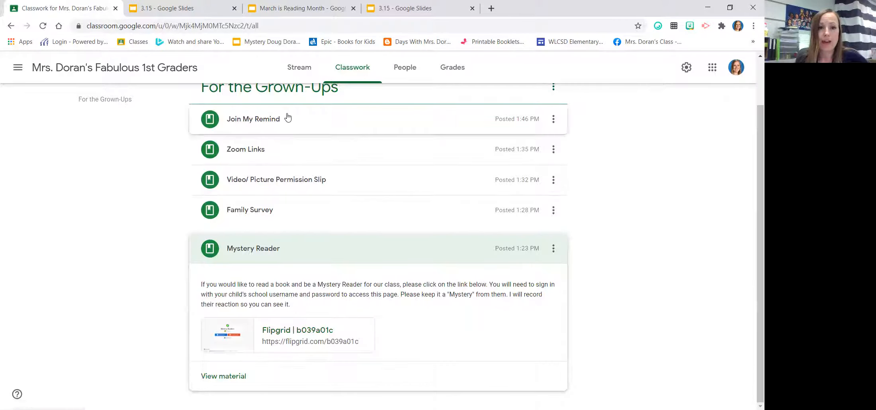
# Expand the Join My Remind material and view its 2.PNG picture sign-up instructions
pyautogui.click(254, 119)
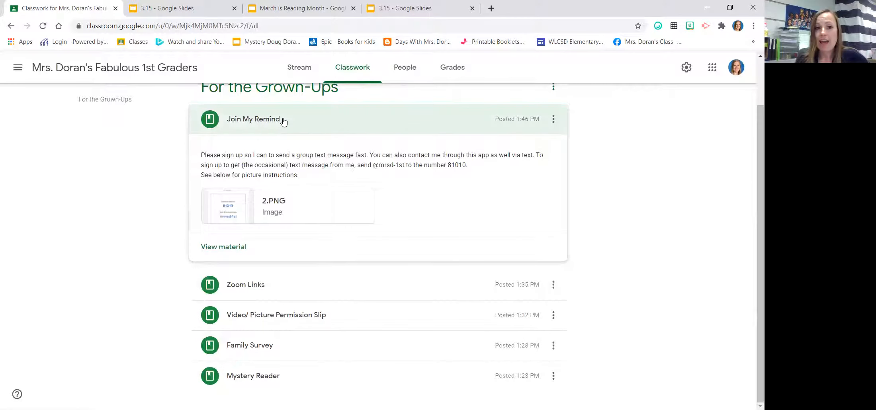
pyautogui.moveTo(241, 206)
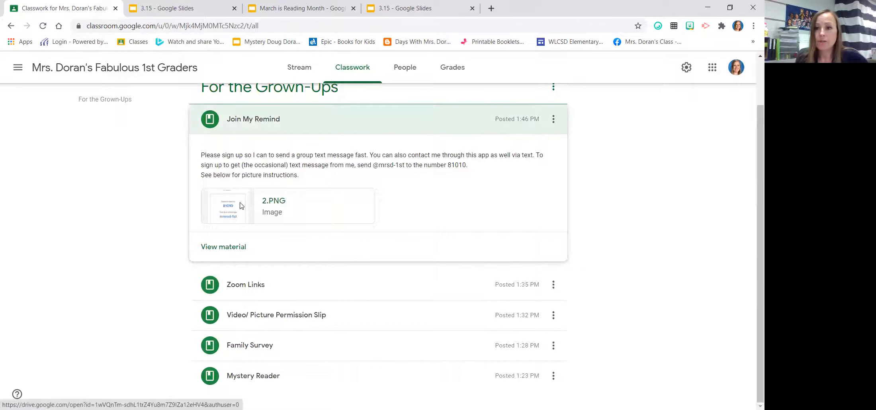
pyautogui.click(226, 206)
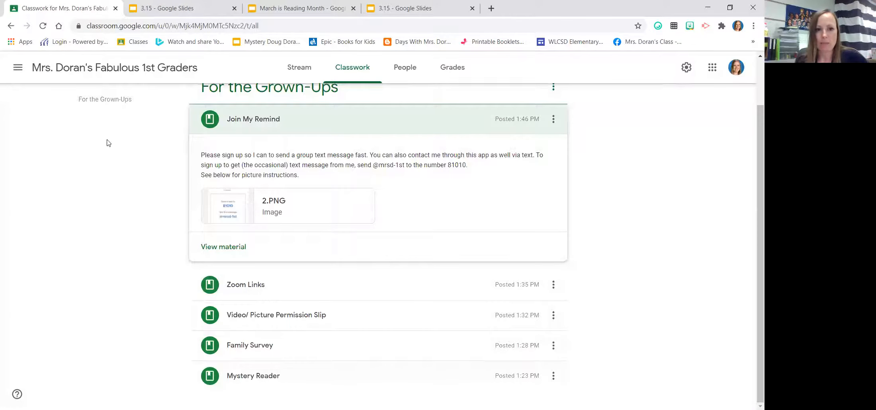
pyautogui.moveTo(528, 254)
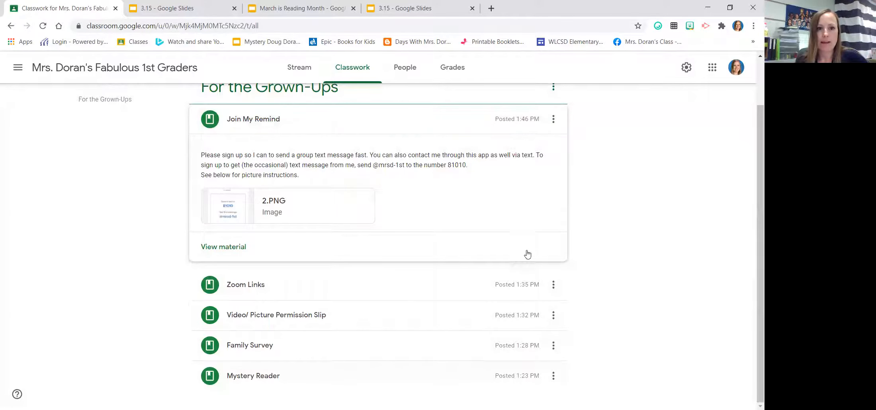
# Expand the Zoom Links material showing the meeting ID, passcode and Launch Meeting link
pyautogui.click(245, 285)
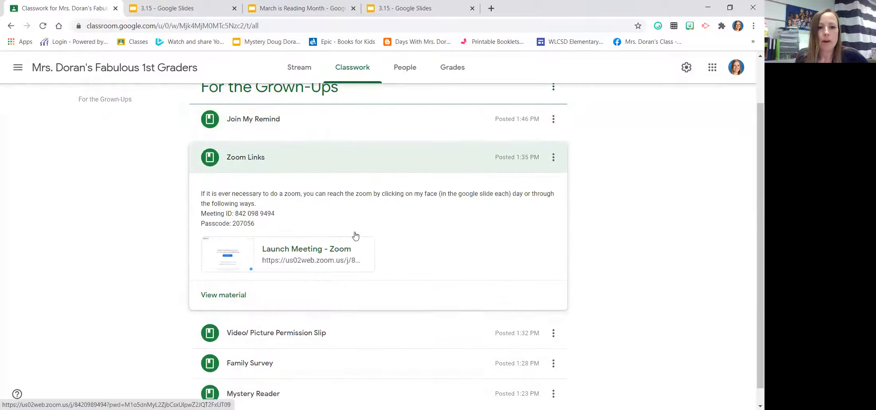
pyautogui.moveTo(367, 235)
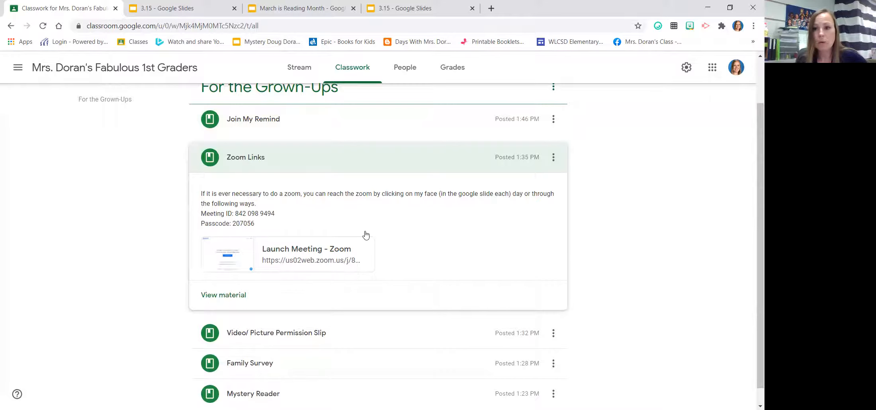
pyautogui.moveTo(218, 228)
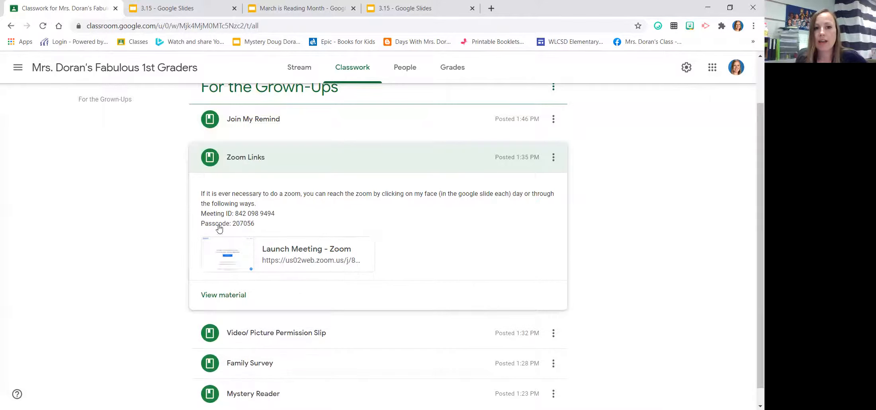
pyautogui.moveTo(284, 333)
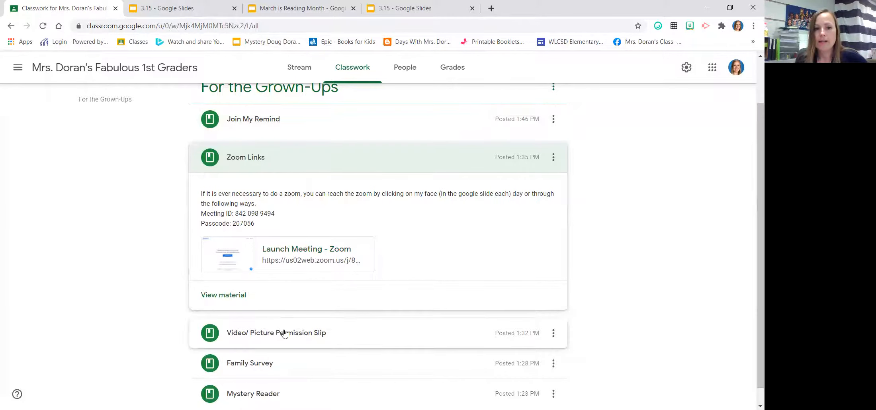
# Expand the Video/ Picture Permission Slip post and look through its linked permission form's questions
pyautogui.click(276, 332)
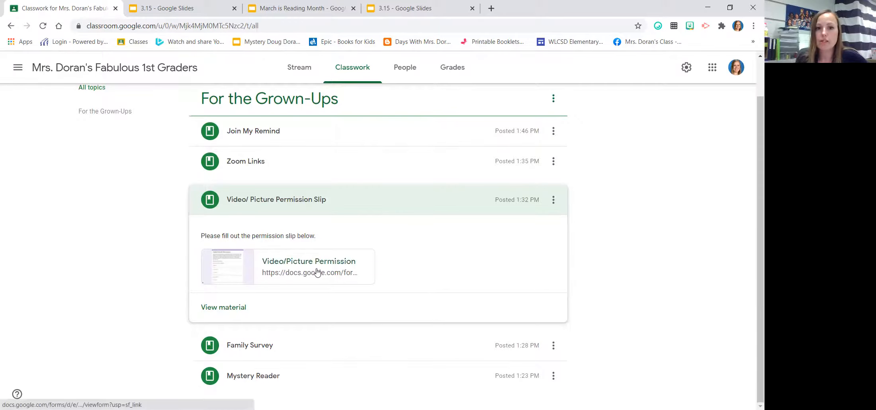
pyautogui.click(309, 267)
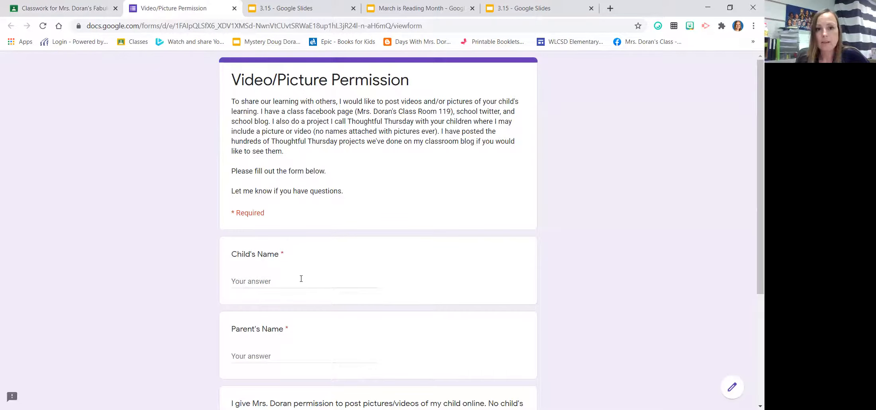
pyautogui.scroll(-3)
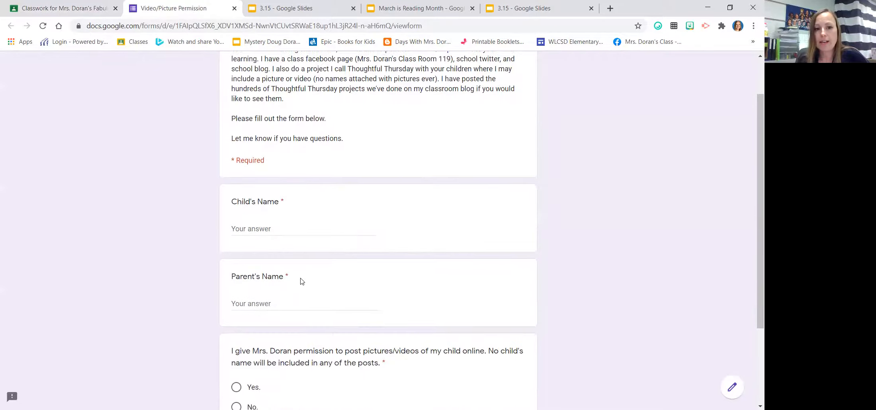
pyautogui.scroll(-3)
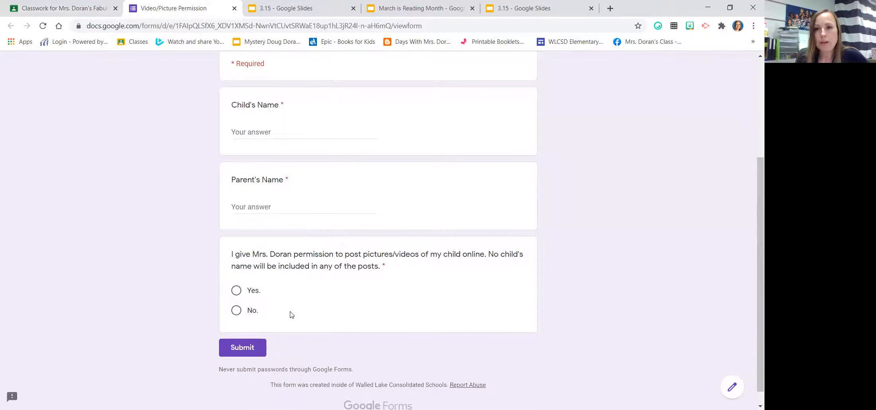
# Back on Classwork, expand the Family Survey post and open its linked survey form
pyautogui.click(63, 8)
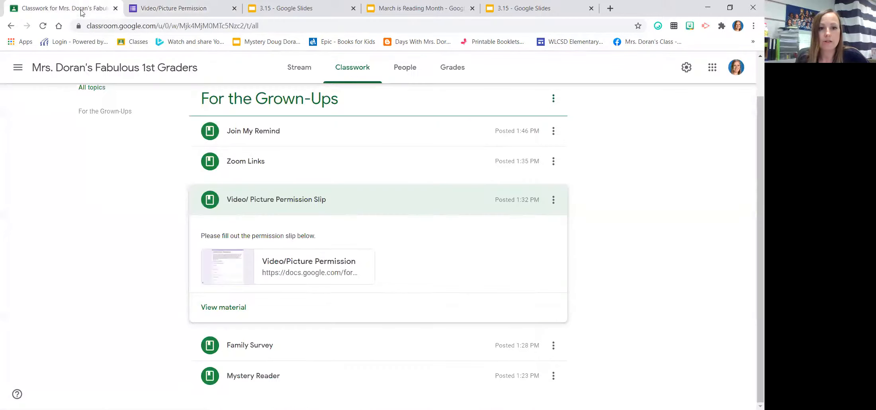
pyautogui.moveTo(250, 345)
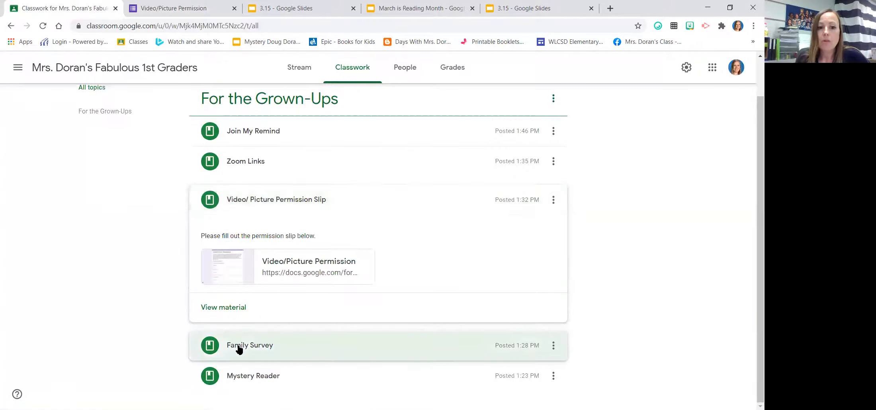
pyautogui.click(250, 345)
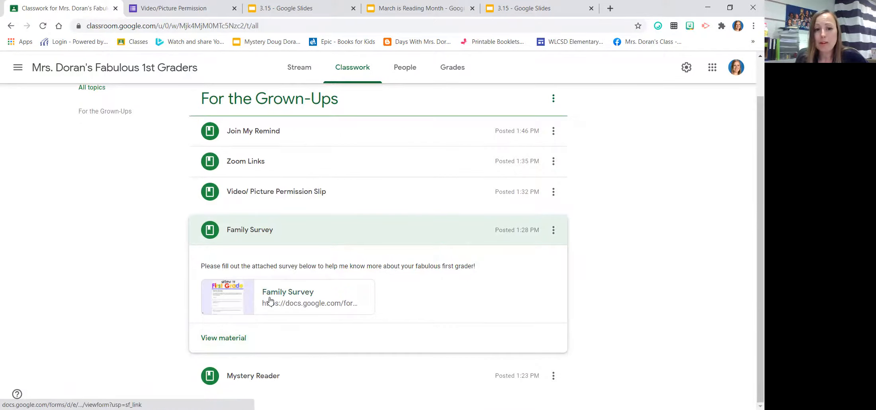
pyautogui.click(288, 292)
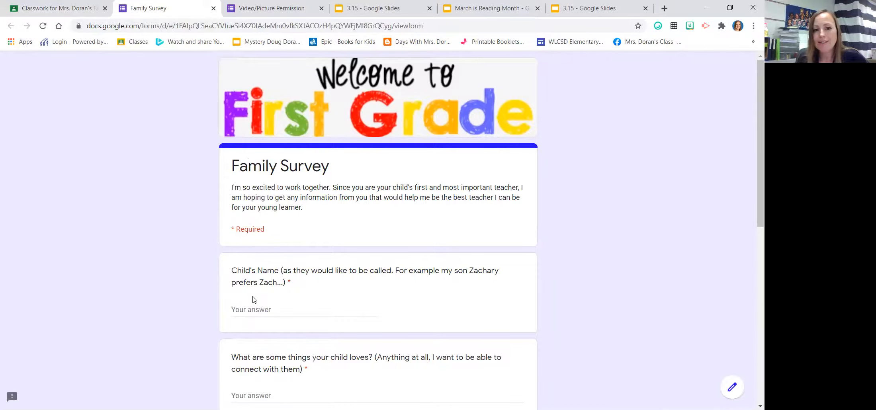
pyautogui.scroll(-3)
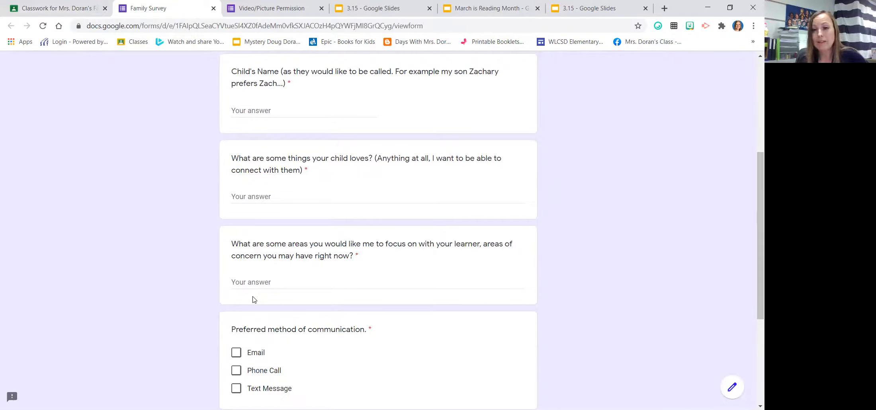
pyautogui.scroll(3)
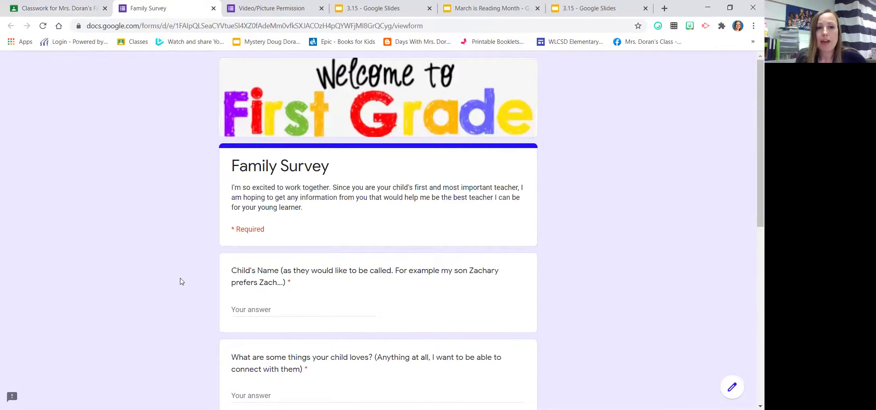
# Switch back to the Classwork tab where the Family Survey post remains expanded
pyautogui.click(56, 8)
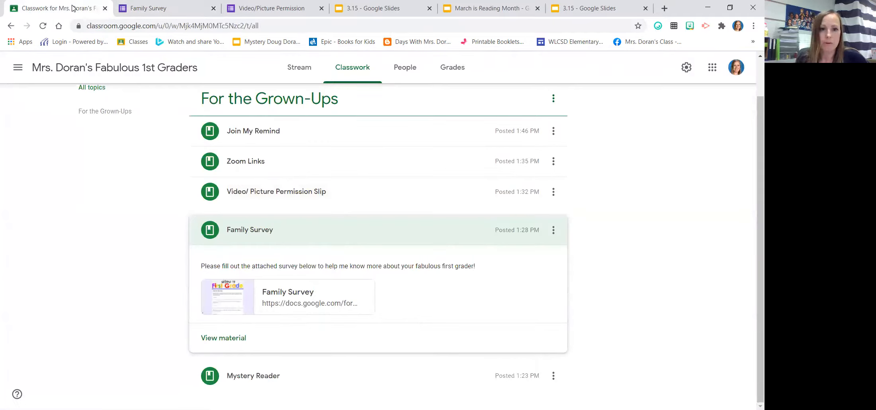
pyautogui.moveTo(592, 267)
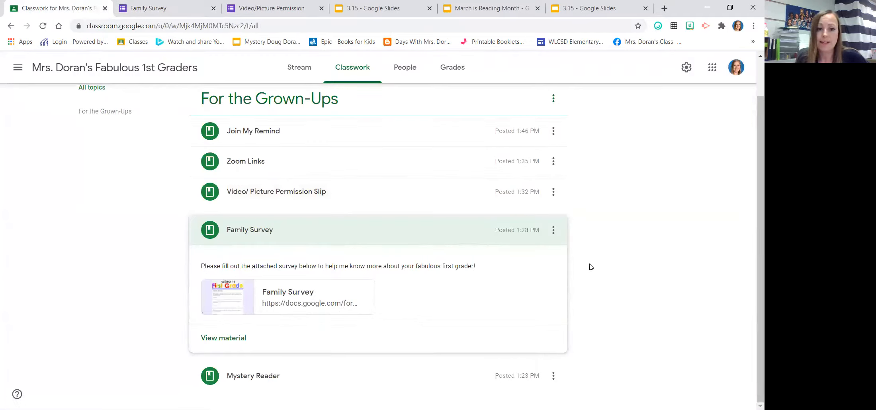
pyautogui.moveTo(247, 64)
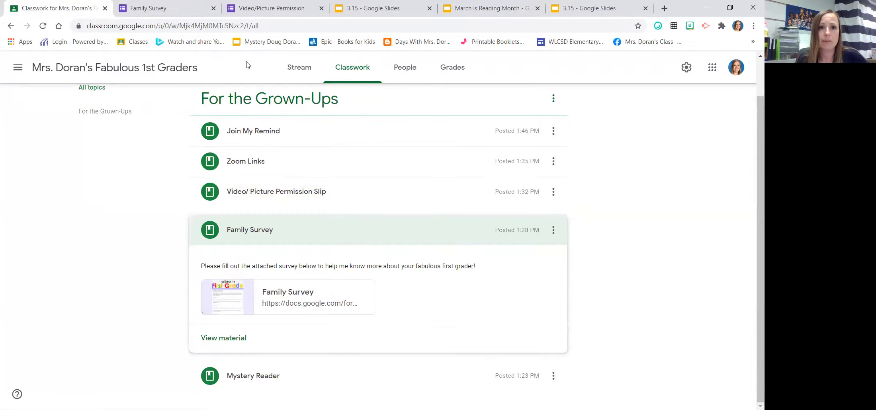